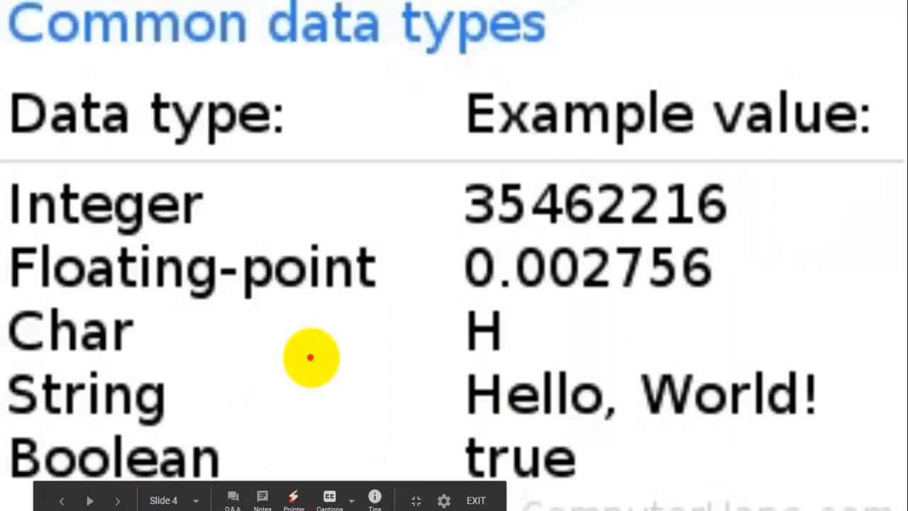
# Return to the Data types title slide in the presentation
pyautogui.click(62, 499)
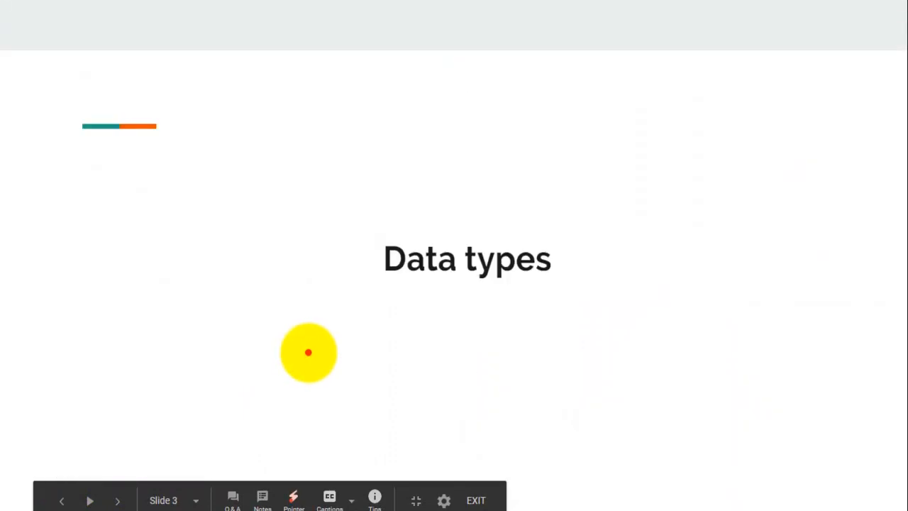
pyautogui.moveTo(309, 352); pyautogui.dragTo(504, 256)
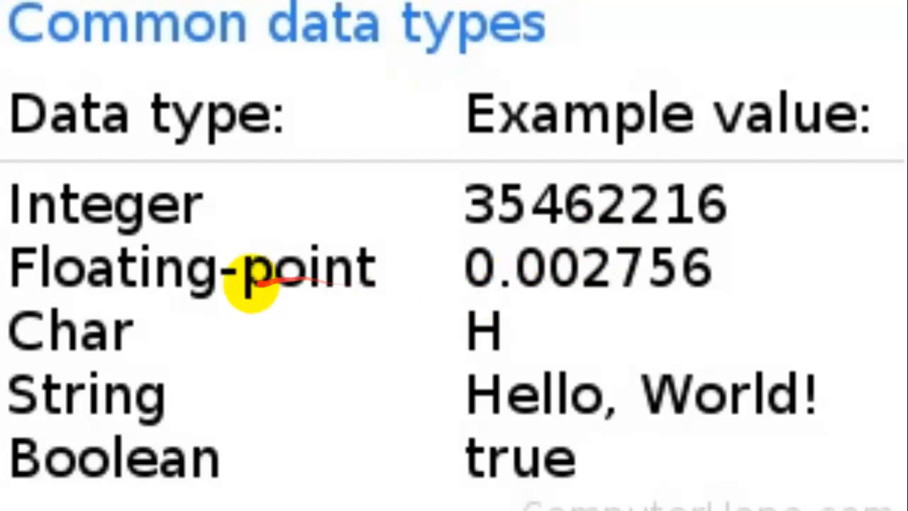
pyautogui.moveTo(35, 286)
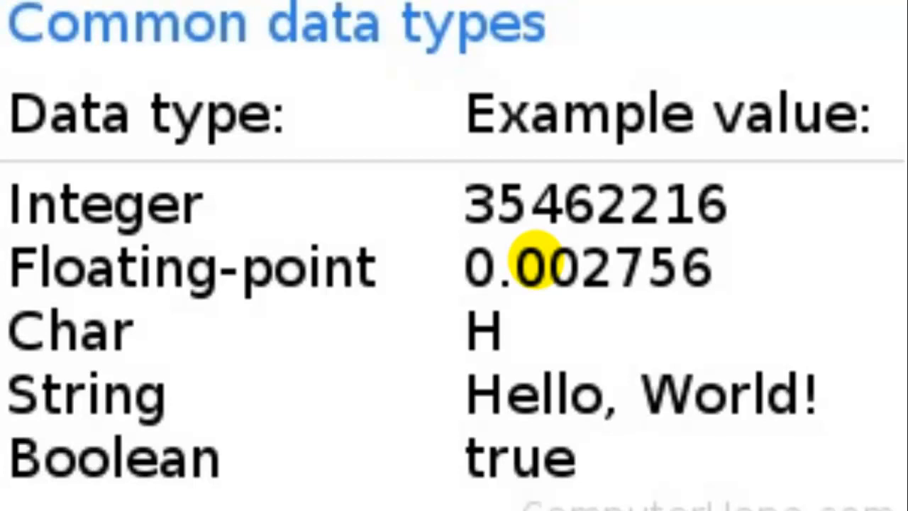
pyautogui.moveTo(338, 165)
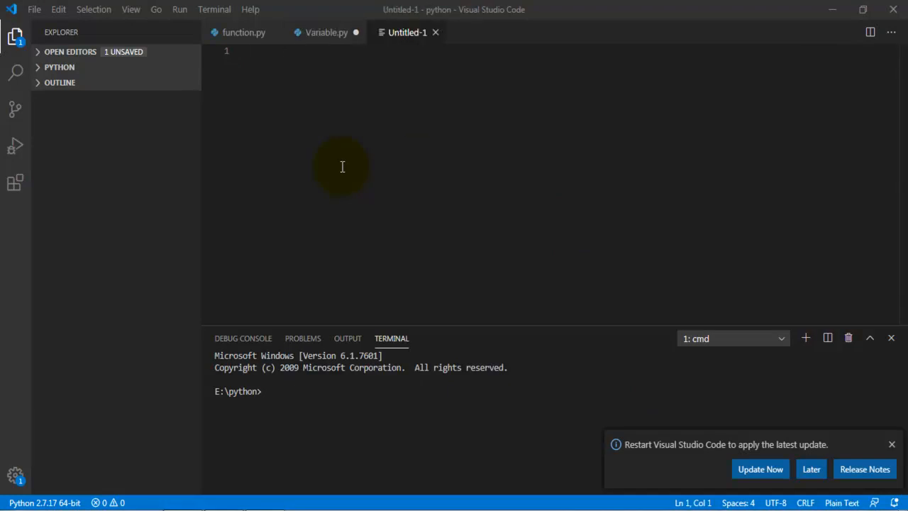
# Save the untitled file as data types.py, replacing the existing file
pyautogui.press('Ctrl+S')
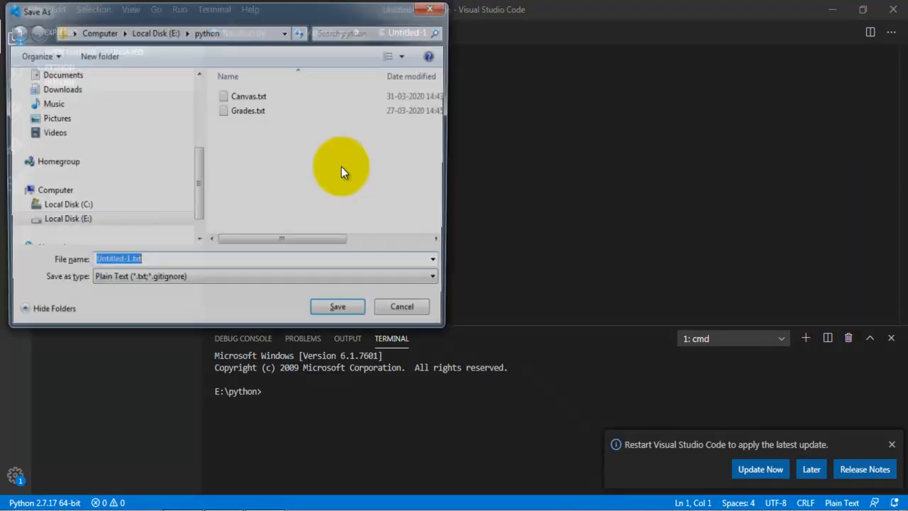
pyautogui.write('dat')
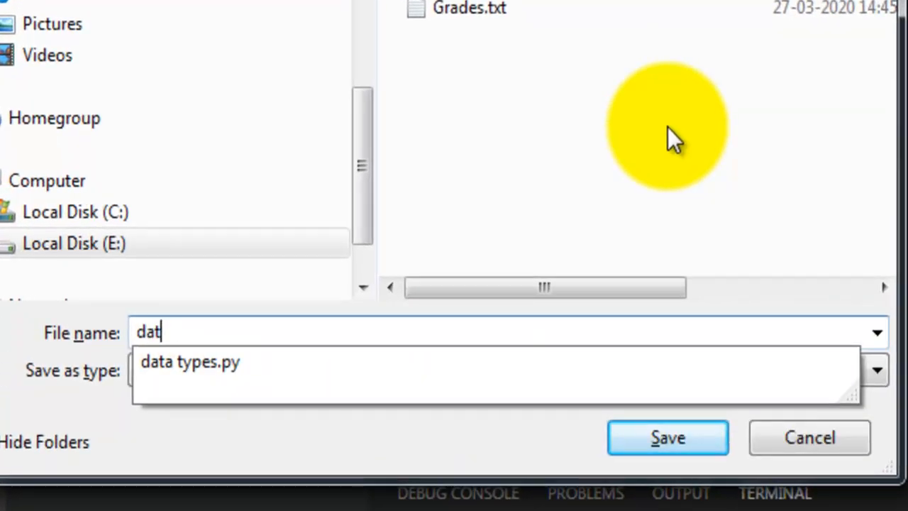
pyautogui.click(667, 439)
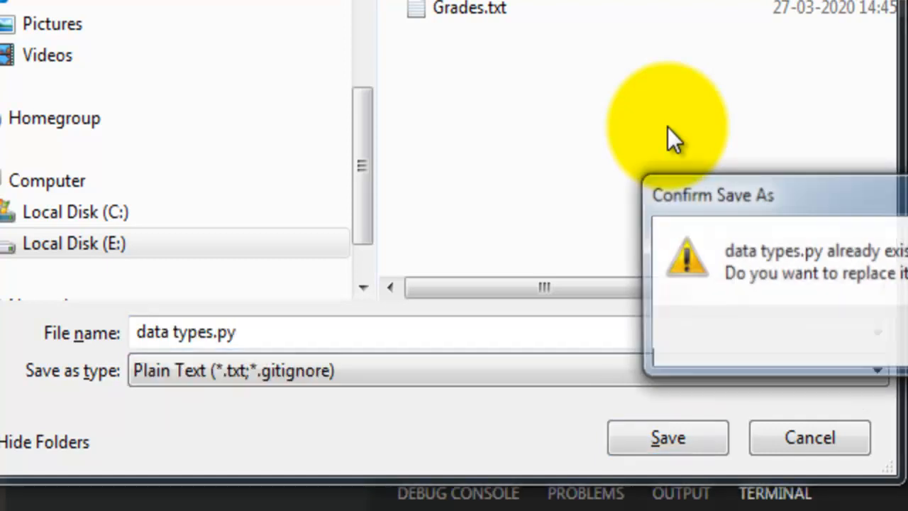
pyautogui.click(666, 437)
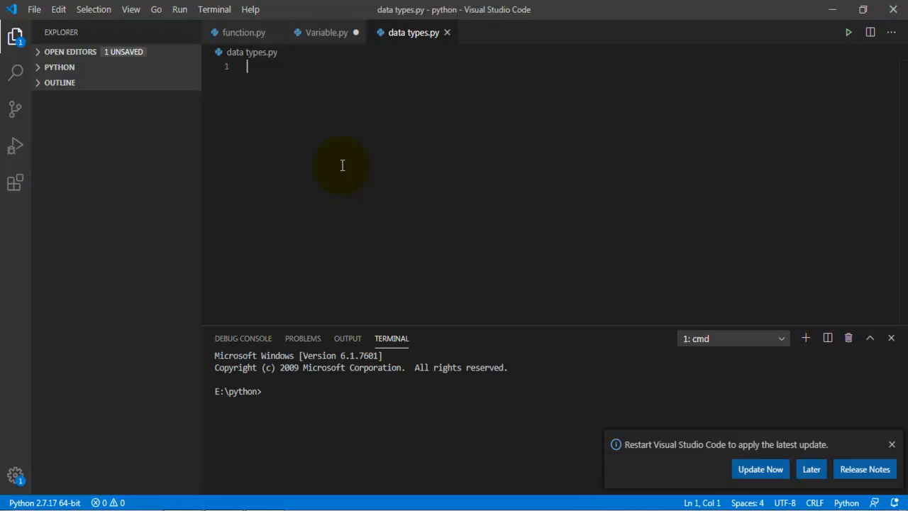
# Write python = "programming language" on line 1 and start line 2
pyautogui.write('python =')
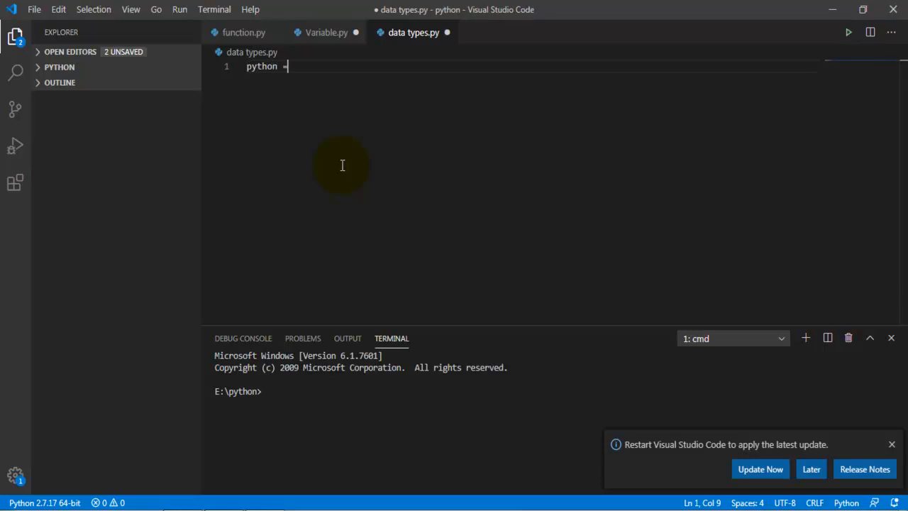
pyautogui.write('" "')
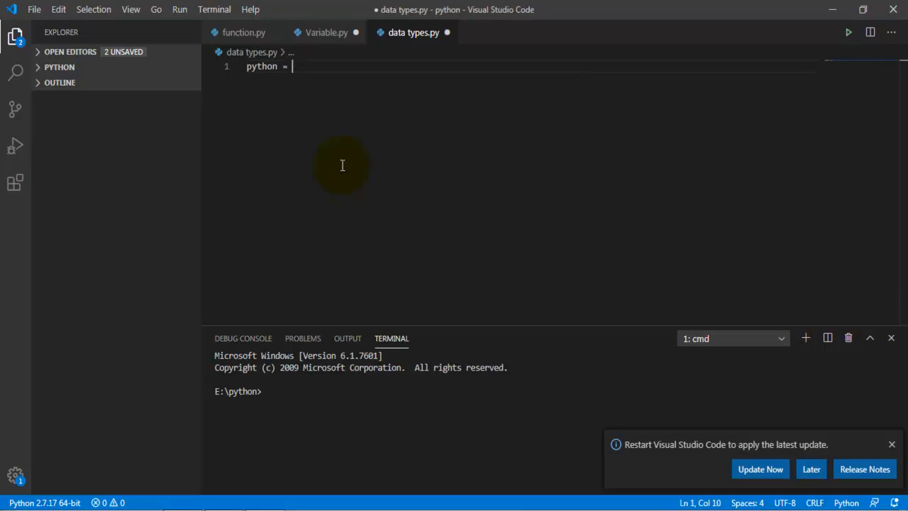
pyautogui.write('"p')
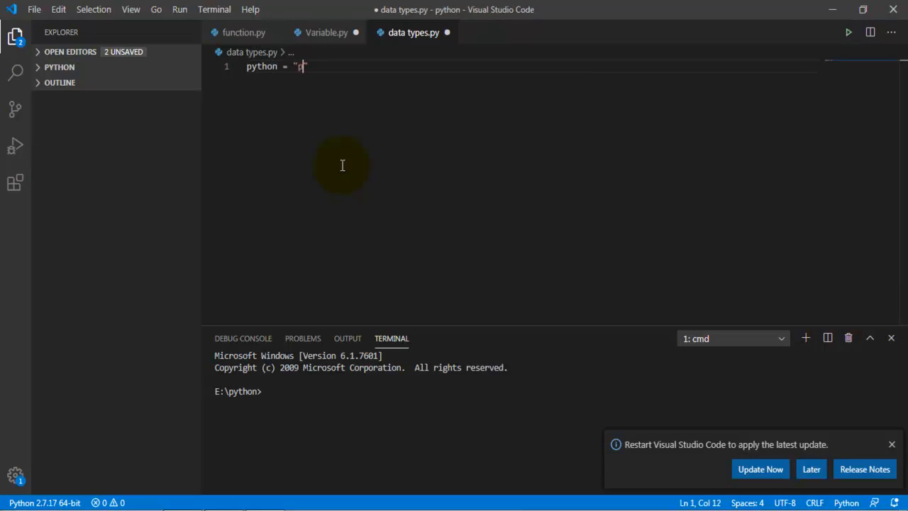
pyautogui.write('rogramming langu')
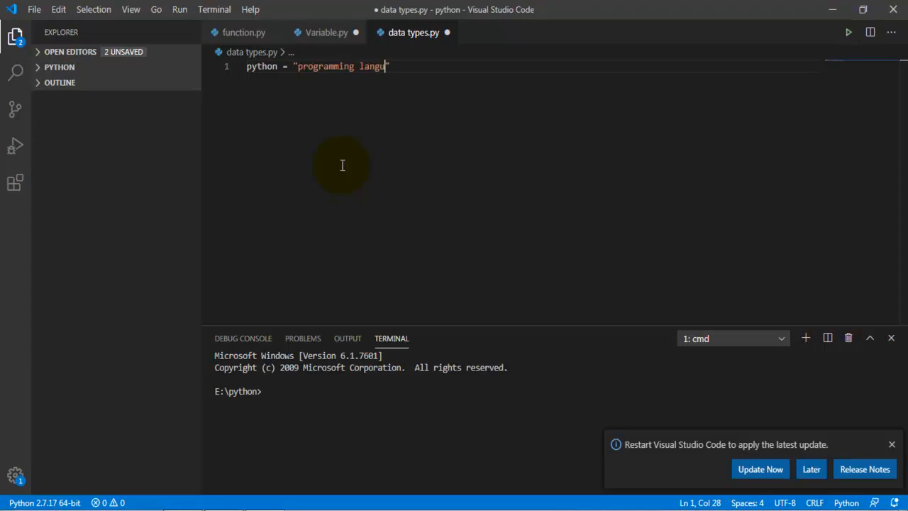
pyautogui.write('age')
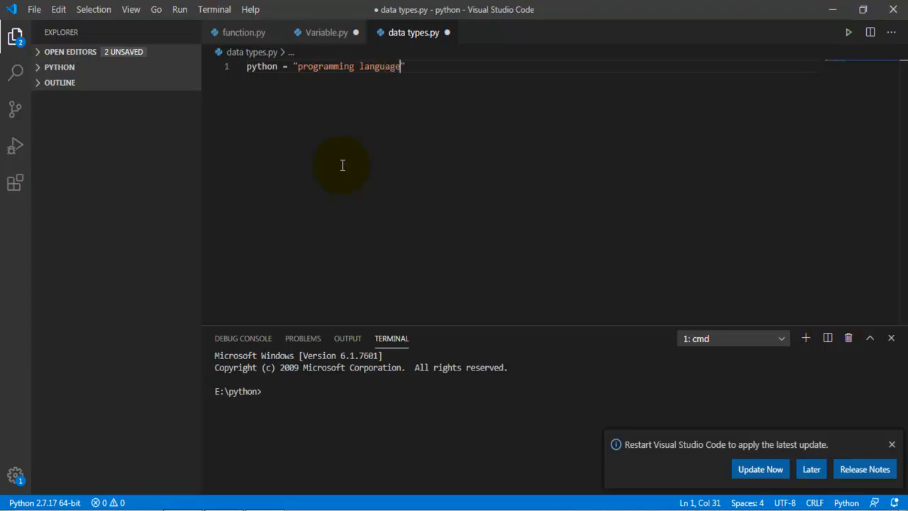
pyautogui.press('Backspace')
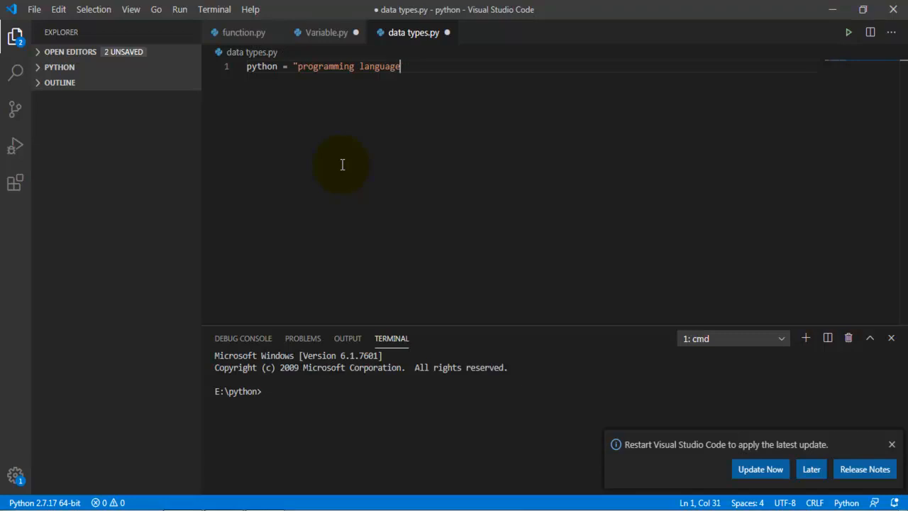
pyautogui.write('"')
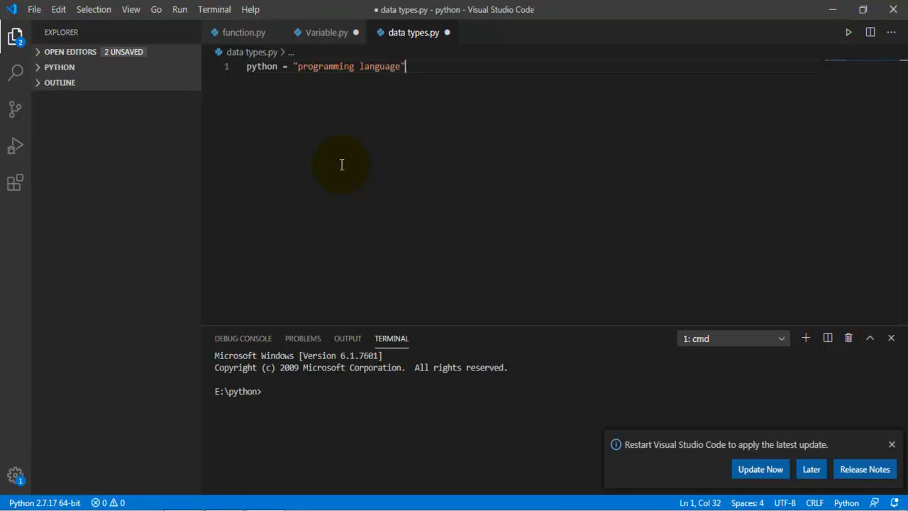
pyautogui.press('Enter')
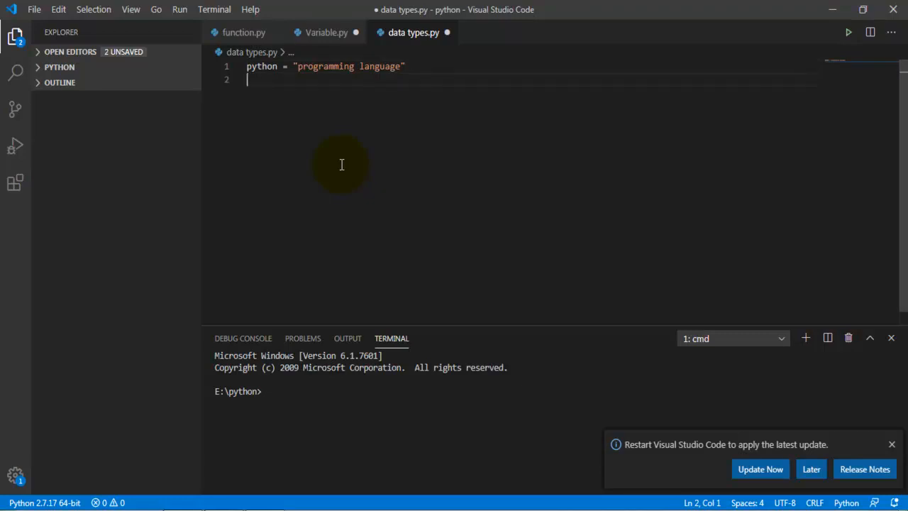
# Write a print() call for the variable, then clear the string-variable code from the file
pyautogui.write('print')
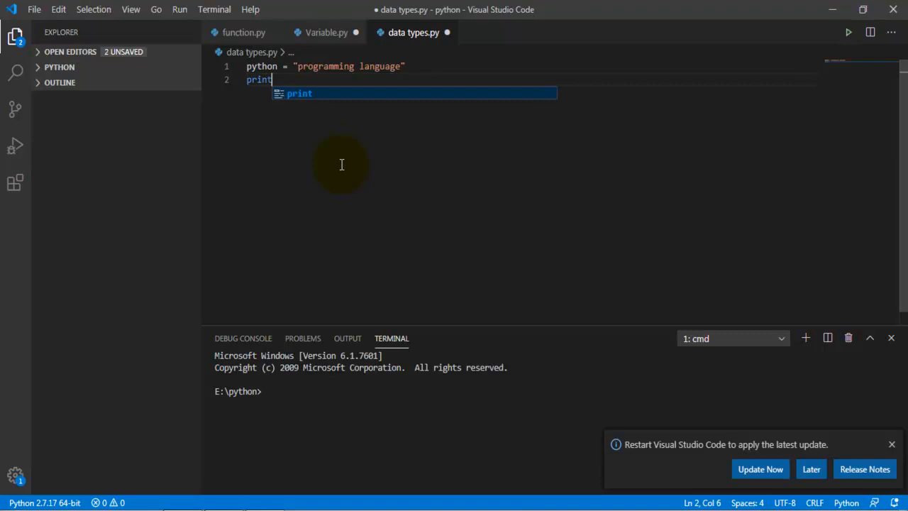
pyautogui.write('()')
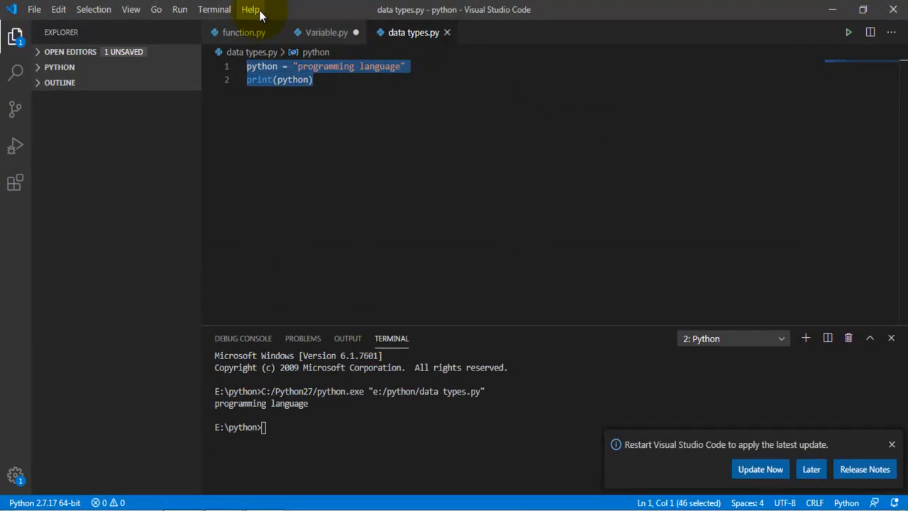
pyautogui.press('Delete')
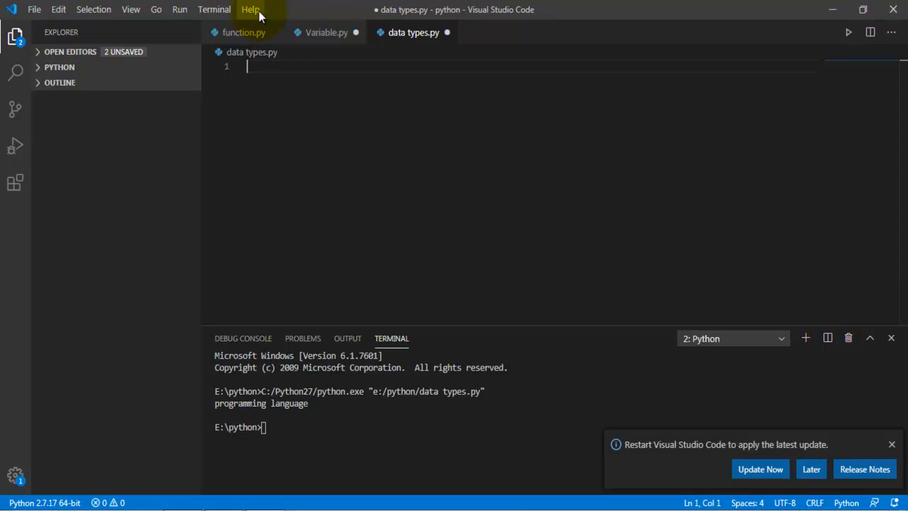
# Write print(int(10)) and run the file so the terminal shows 10
pyautogui.write('pri')
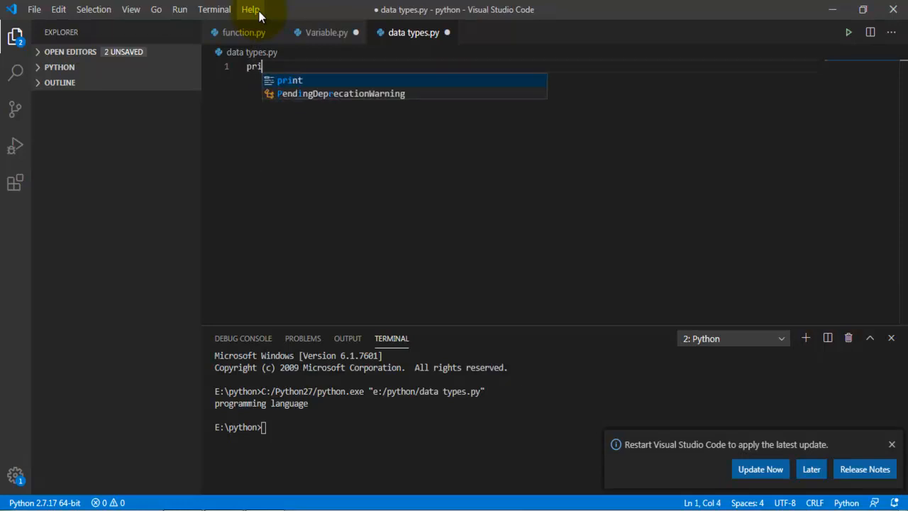
pyautogui.press('Tab')
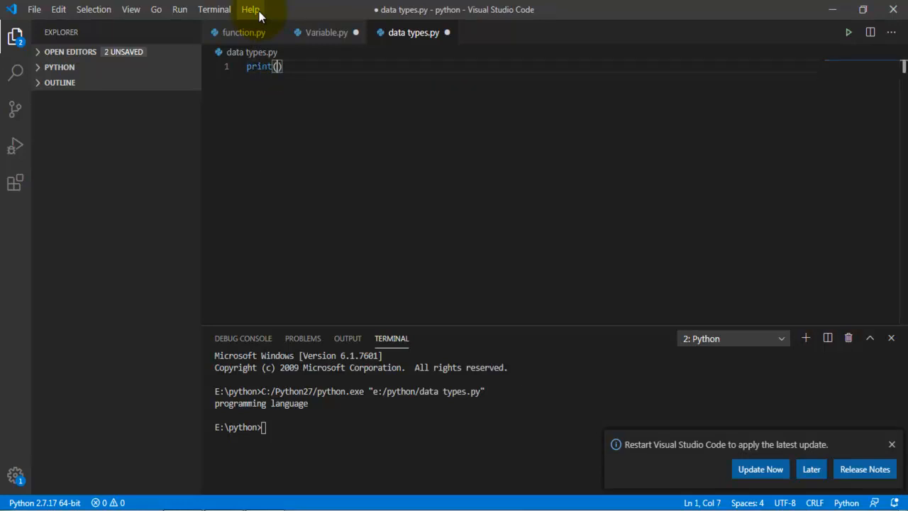
pyautogui.write('(')
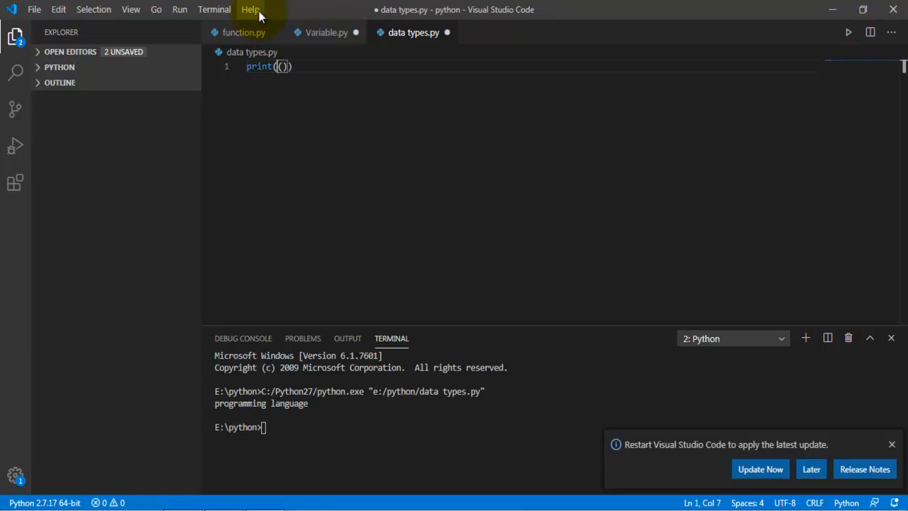
pyautogui.write('int')
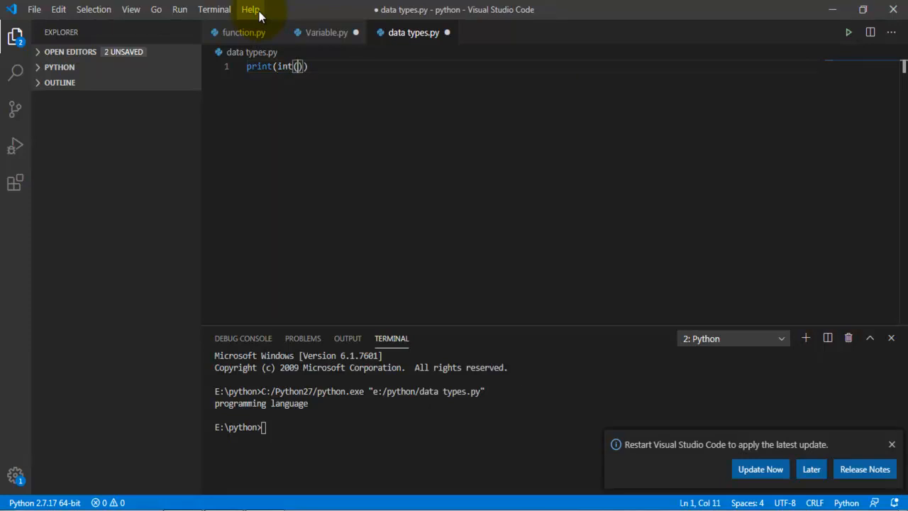
pyautogui.write('10')
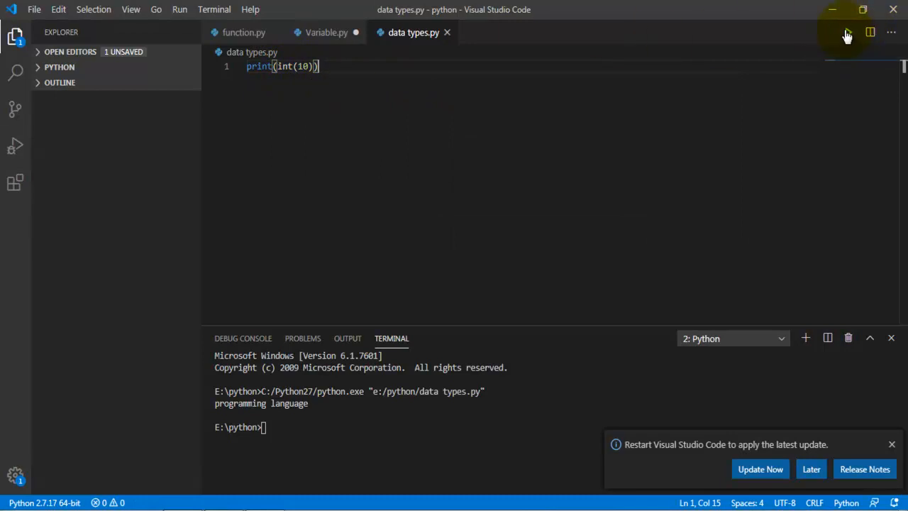
pyautogui.click(847, 33)
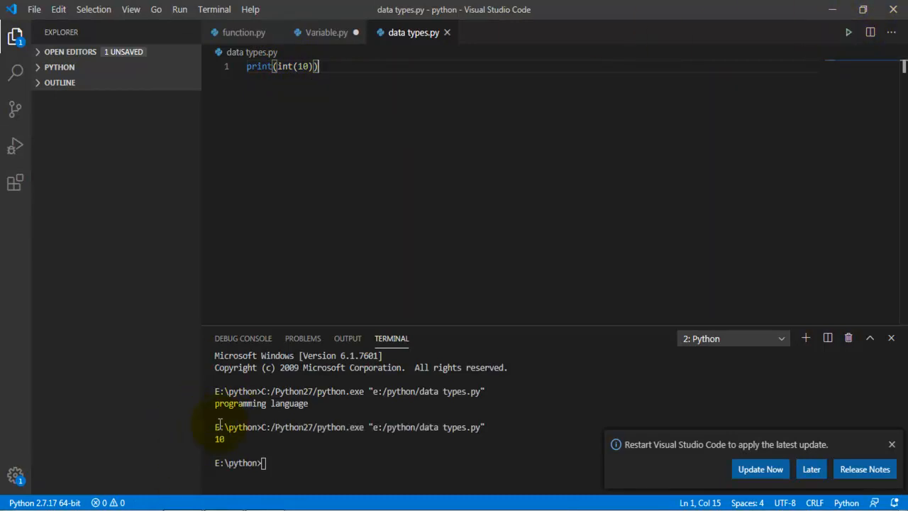
# Start replacing int with float in the print line
pyautogui.click(288, 66)
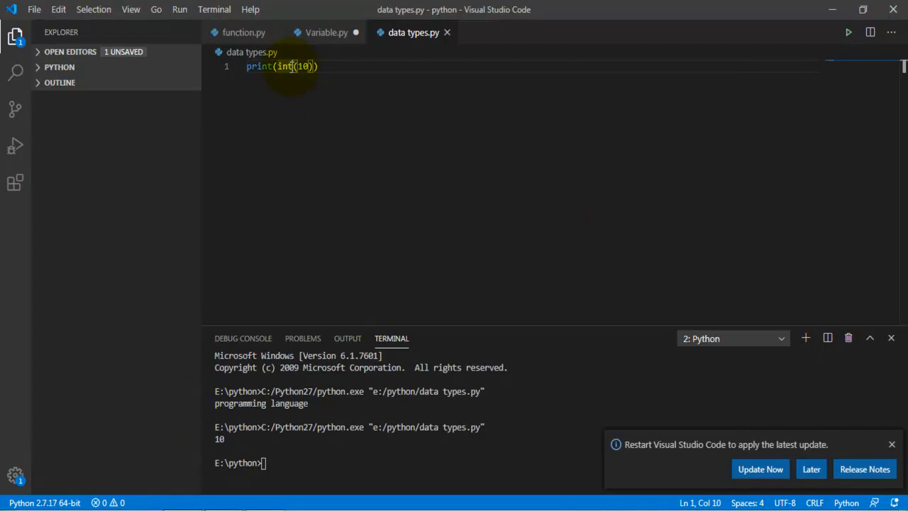
pyautogui.moveTo(283, 66)
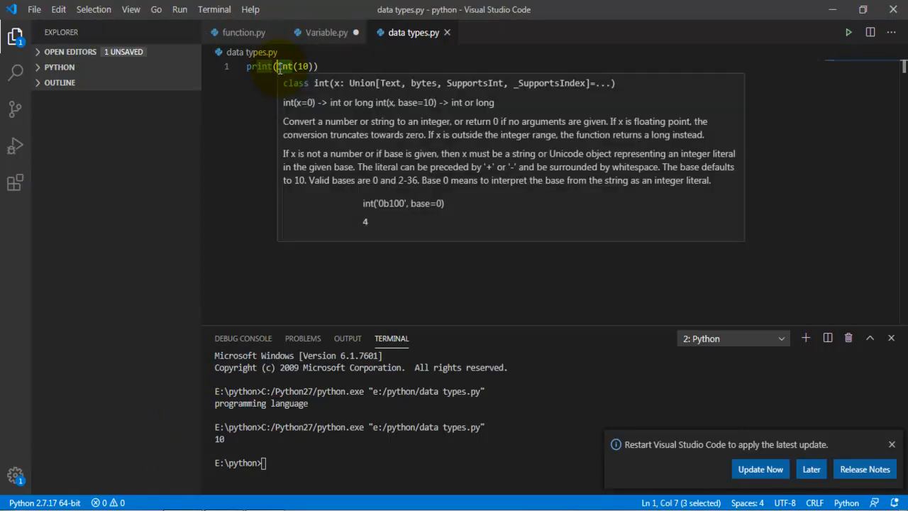
pyautogui.write('floa')
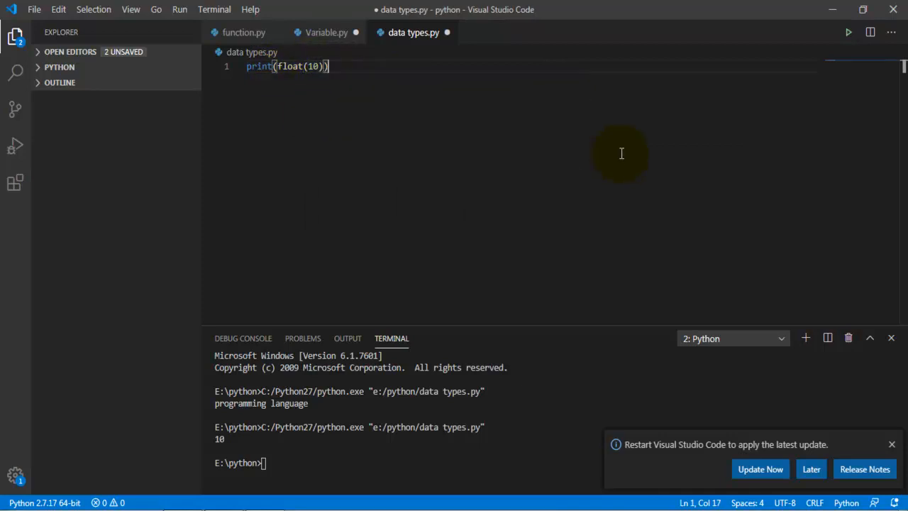
pyautogui.moveTo(334, 97)
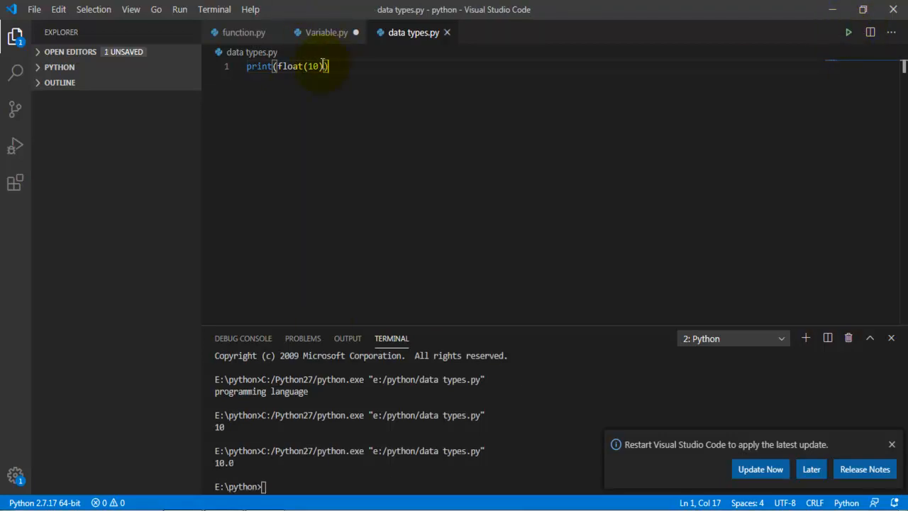
# Change the float argument from 10 to 15 and run again for 15.0
pyautogui.press('Backspace')
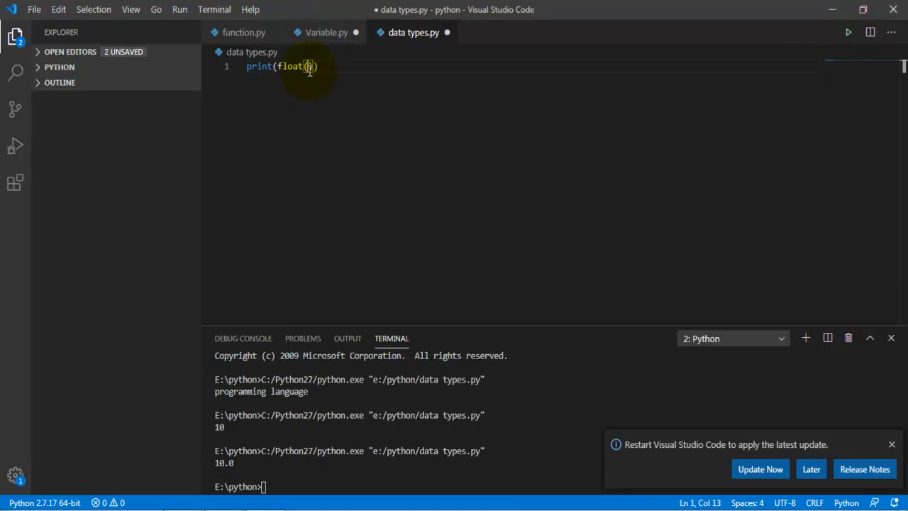
pyautogui.write('15')
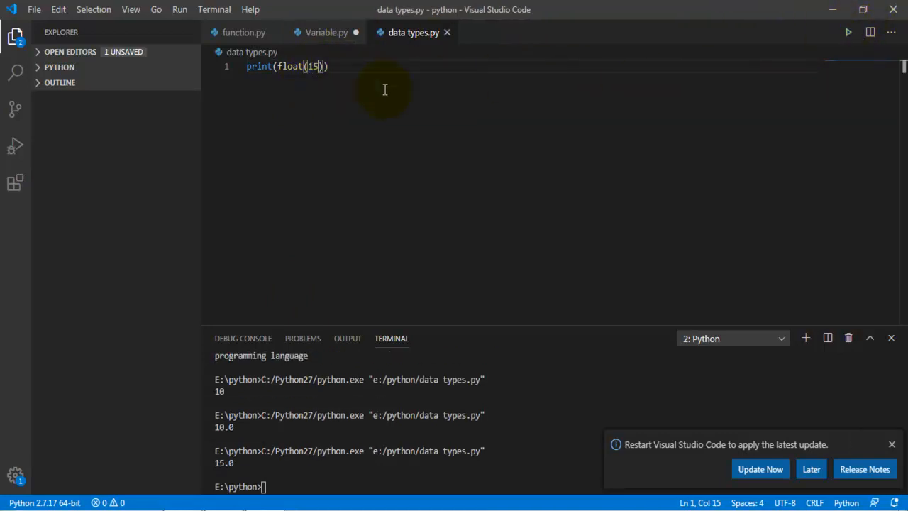
pyautogui.write('5')
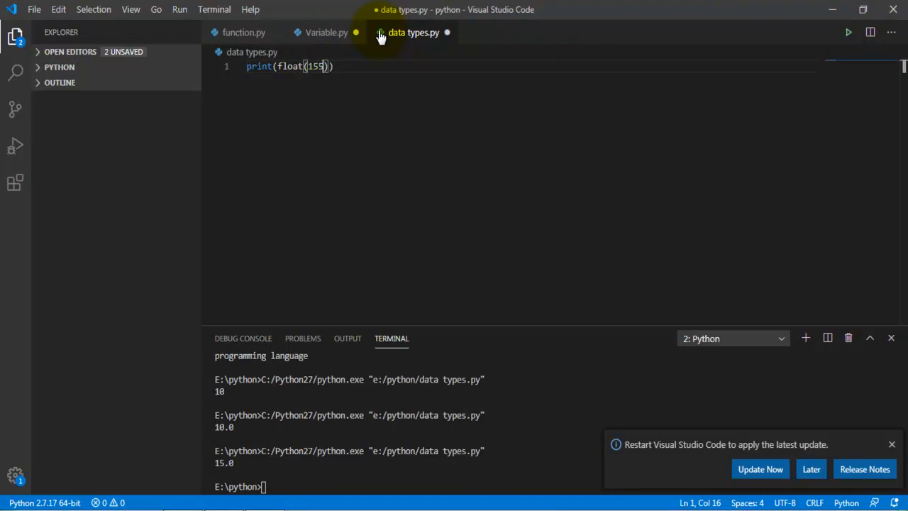
pyautogui.write('555')
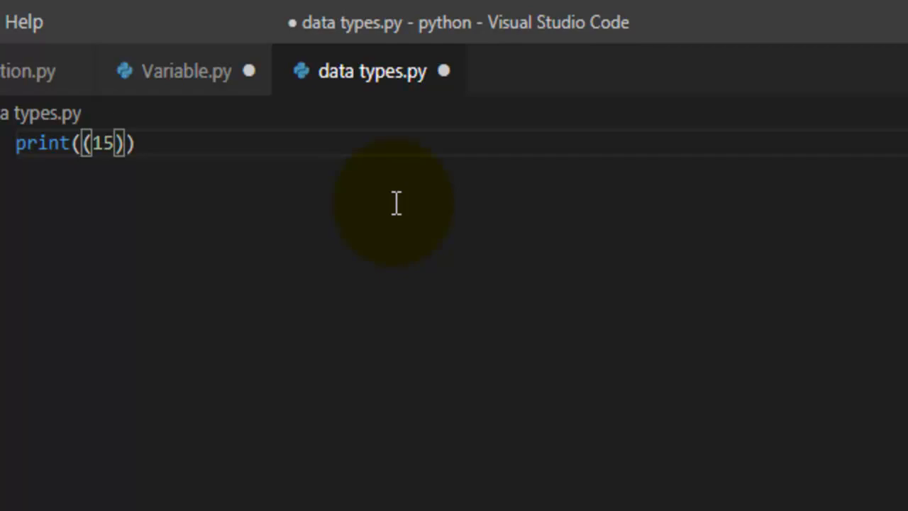
# Make the line read print(int(15)) using the int suggestion
pyautogui.write('int')
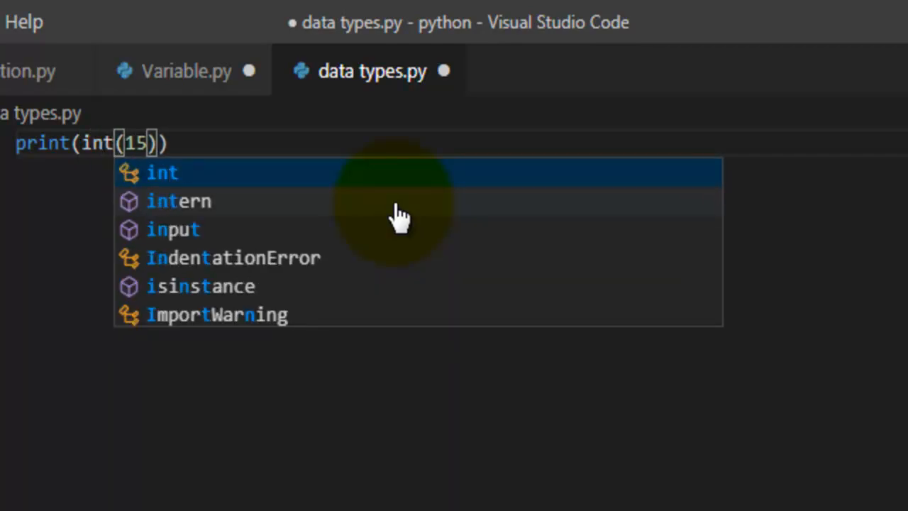